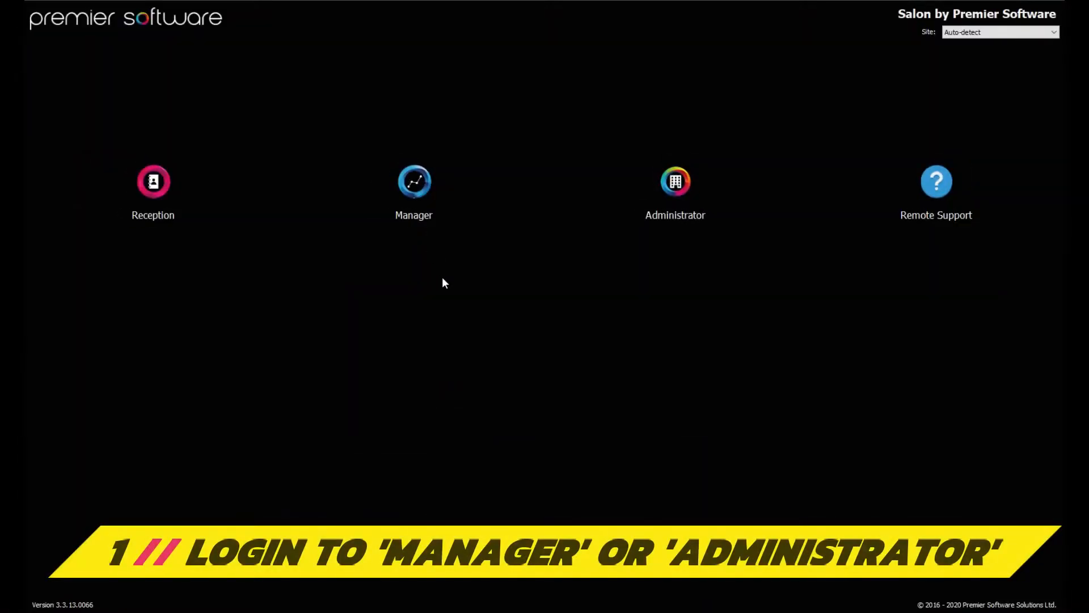
{"action": "mouse_move", "coordinate": [381, 200]}
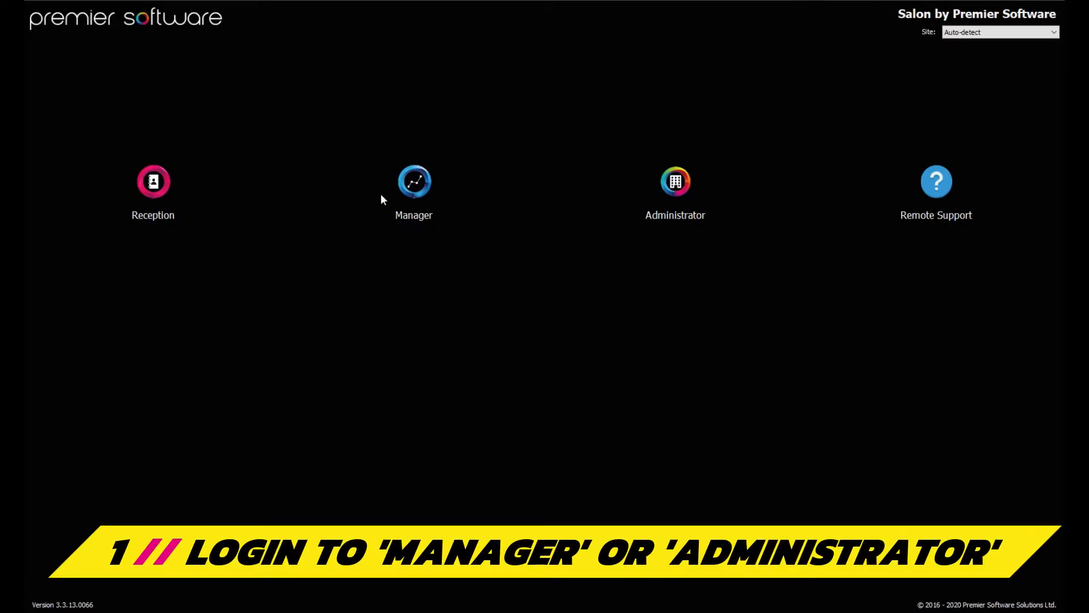
{"action": "mouse_move", "coordinate": [674, 181]}
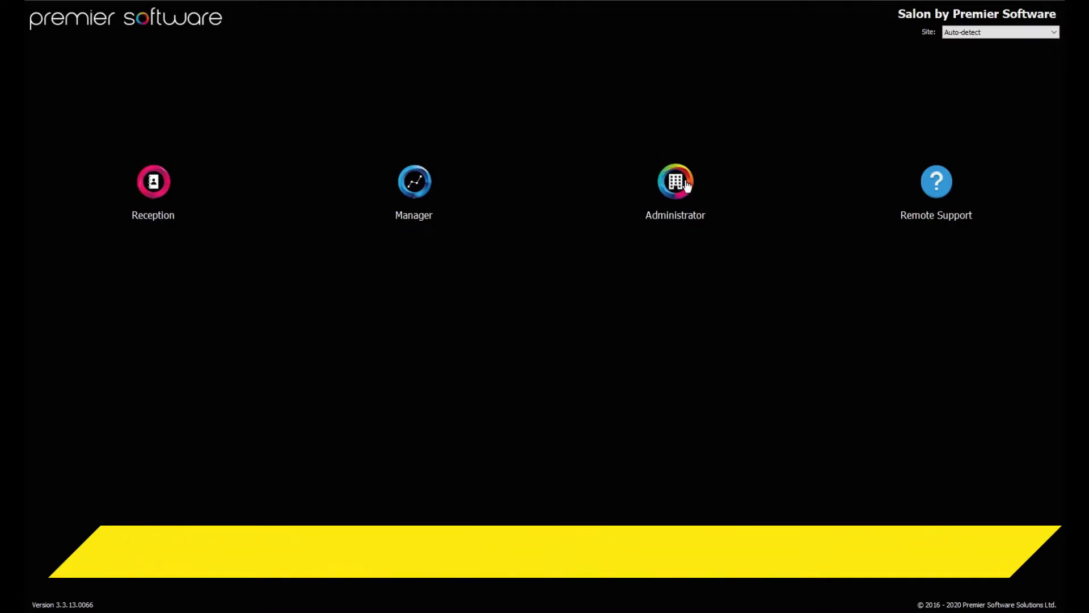
Log into the Administrator area and bring up the Appointments menu
{"action": "left_click", "coordinate": [674, 181]}
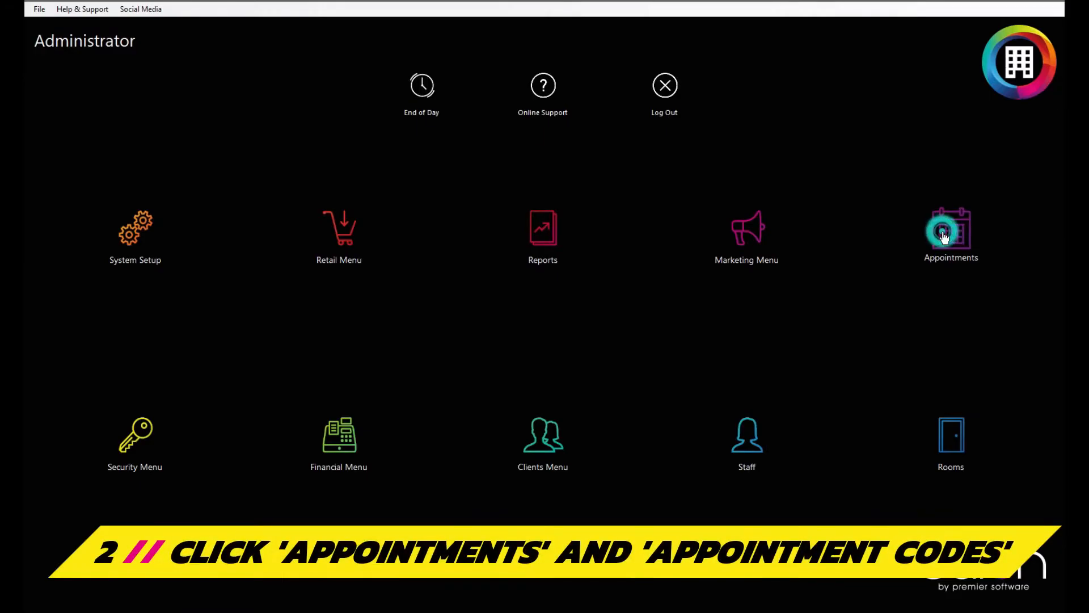
{"action": "left_click", "coordinate": [951, 230]}
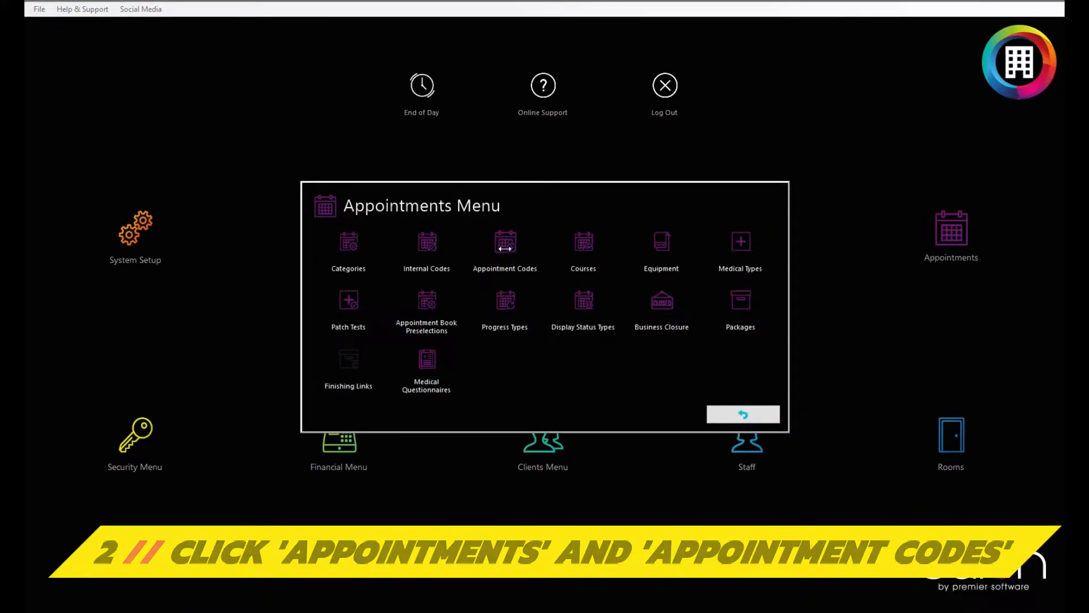
In Appointment Codes, set Cleansing Back Treatment's length to 01:00 and save it
{"action": "left_click", "coordinate": [505, 250]}
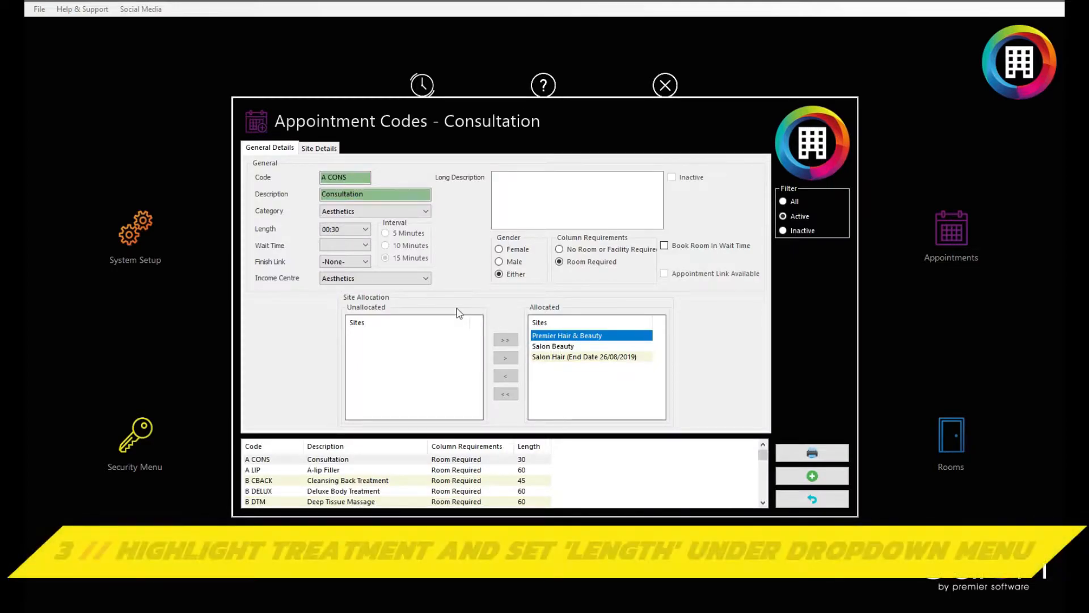
{"action": "left_click", "coordinate": [347, 480]}
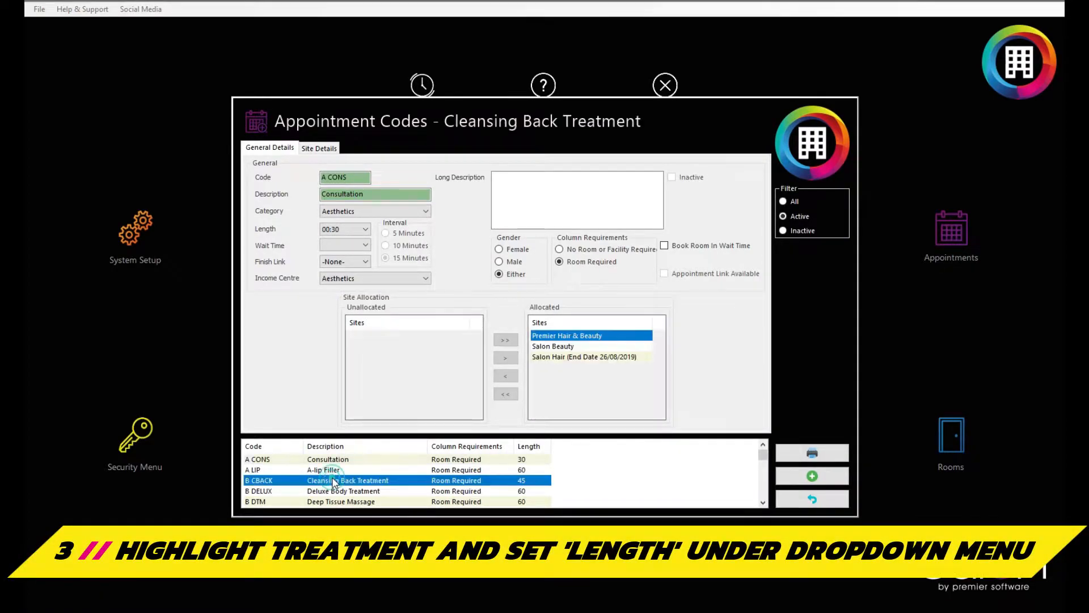
{"action": "left_click", "coordinate": [364, 230]}
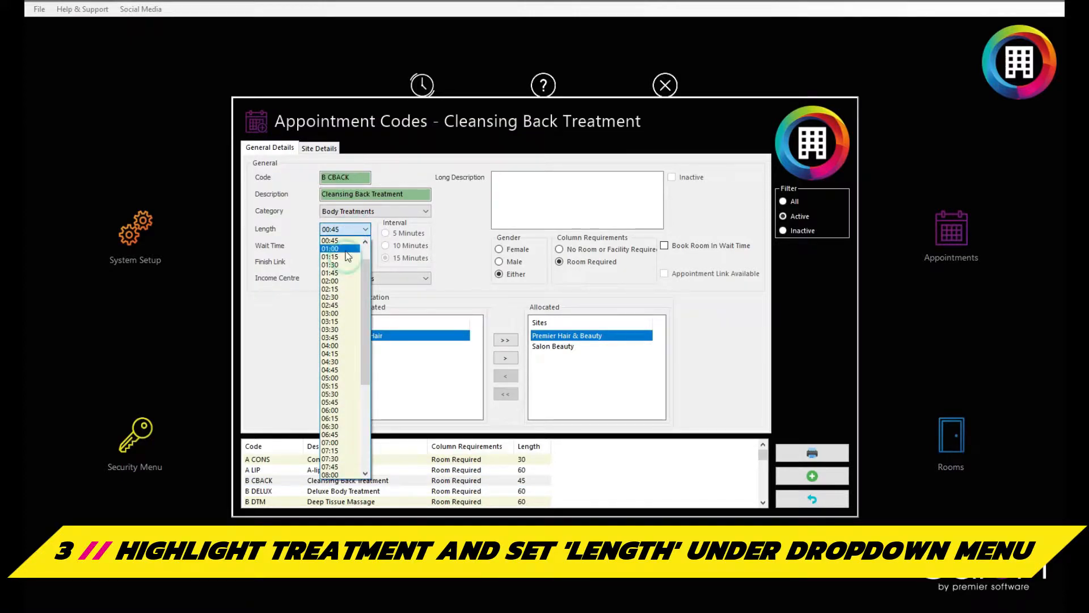
{"action": "left_click", "coordinate": [330, 249]}
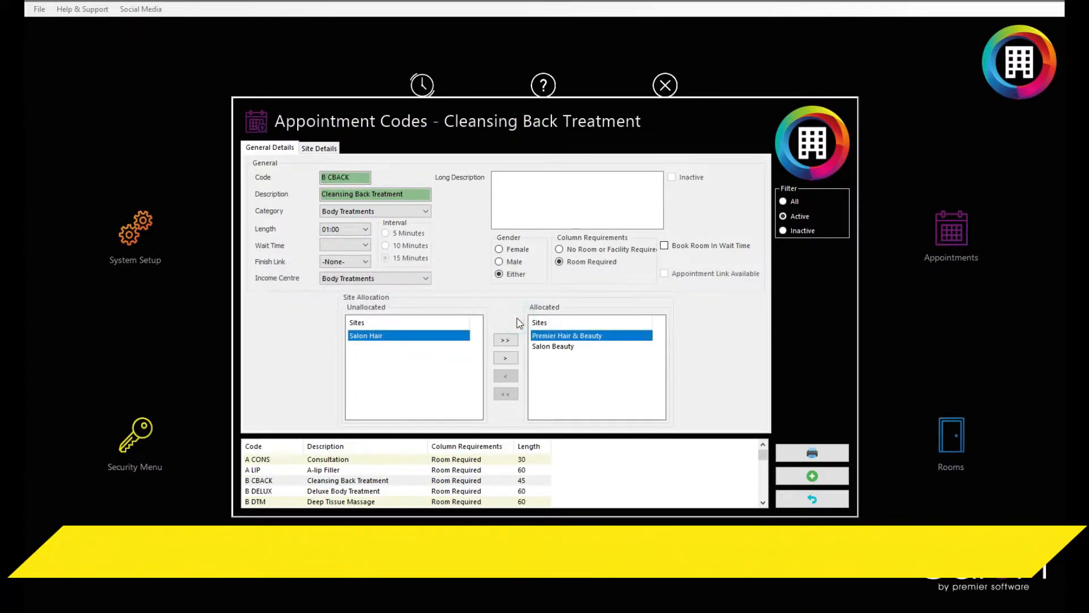
{"action": "left_click", "coordinate": [323, 470]}
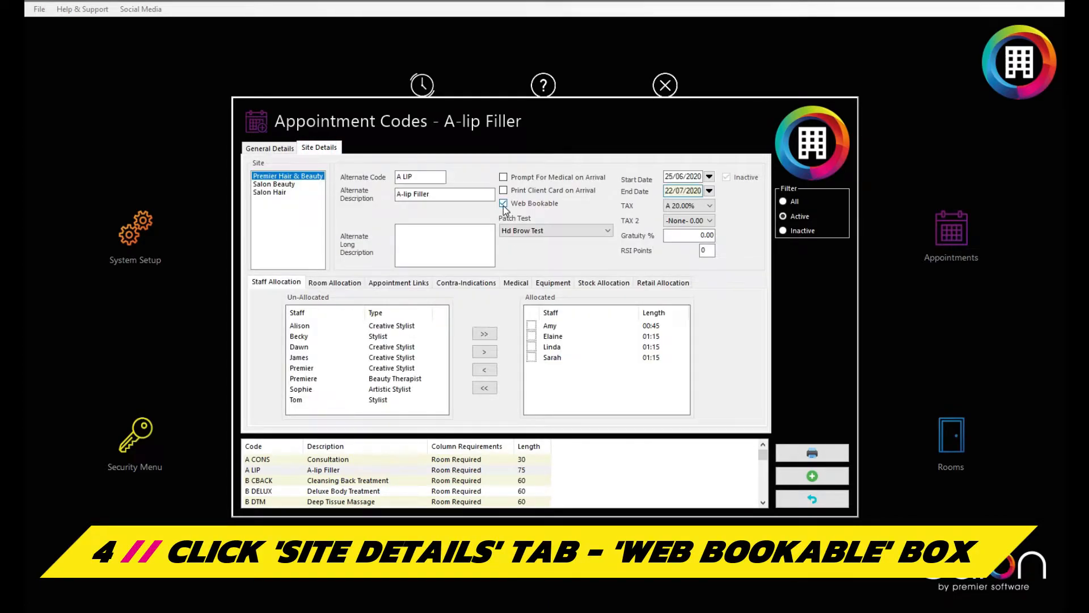
Tick Web Bookable for A-lip Filler with start date 25/06/2020 and end date 22/07/2020
{"action": "left_click", "coordinate": [503, 203]}
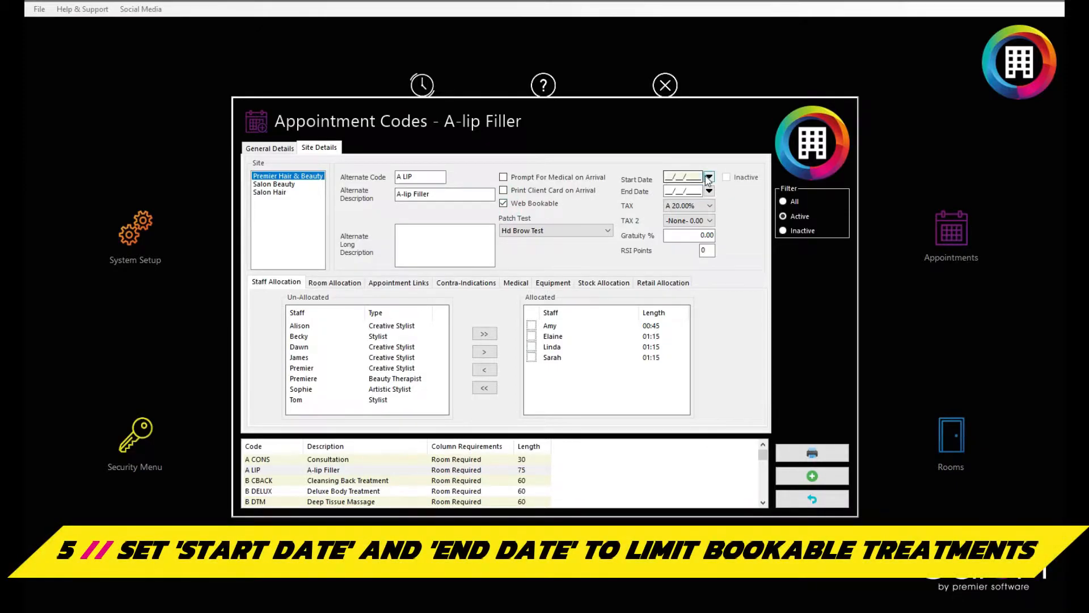
{"action": "left_click", "coordinate": [708, 178]}
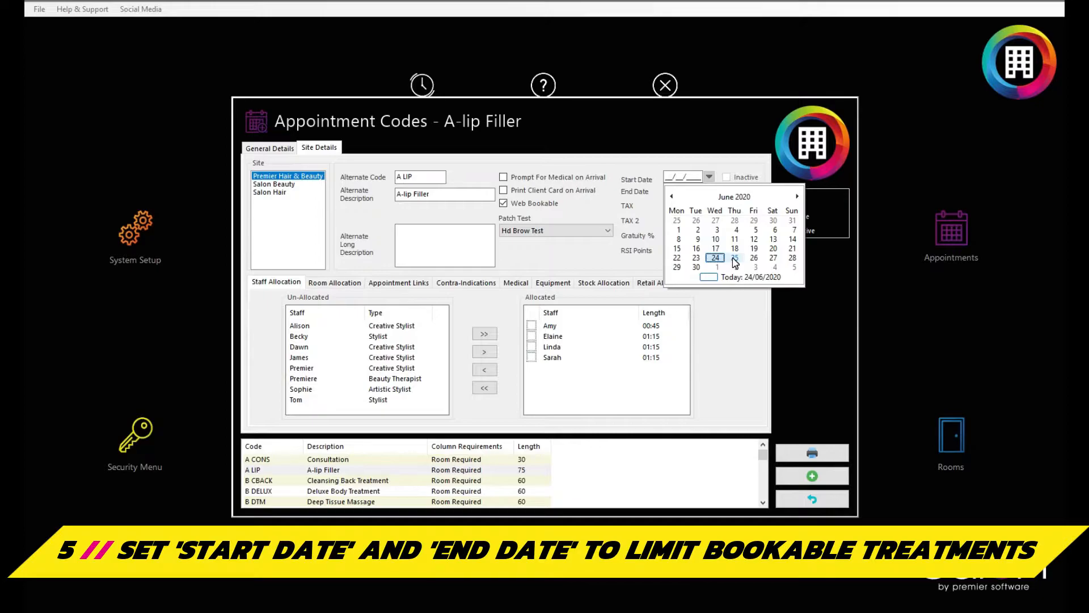
{"action": "left_click", "coordinate": [734, 257]}
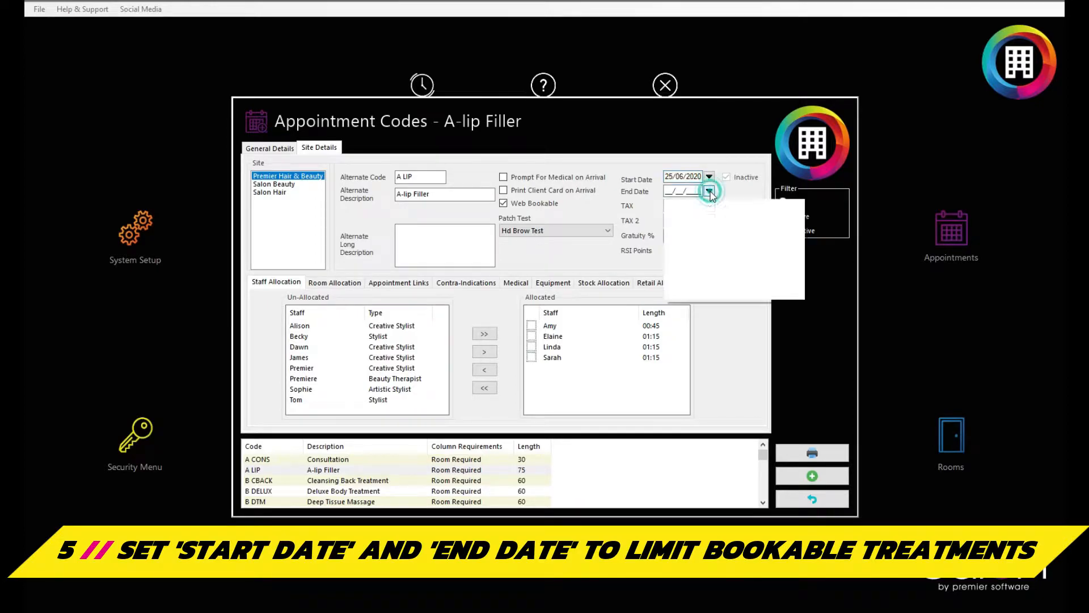
{"action": "left_click", "coordinate": [708, 190]}
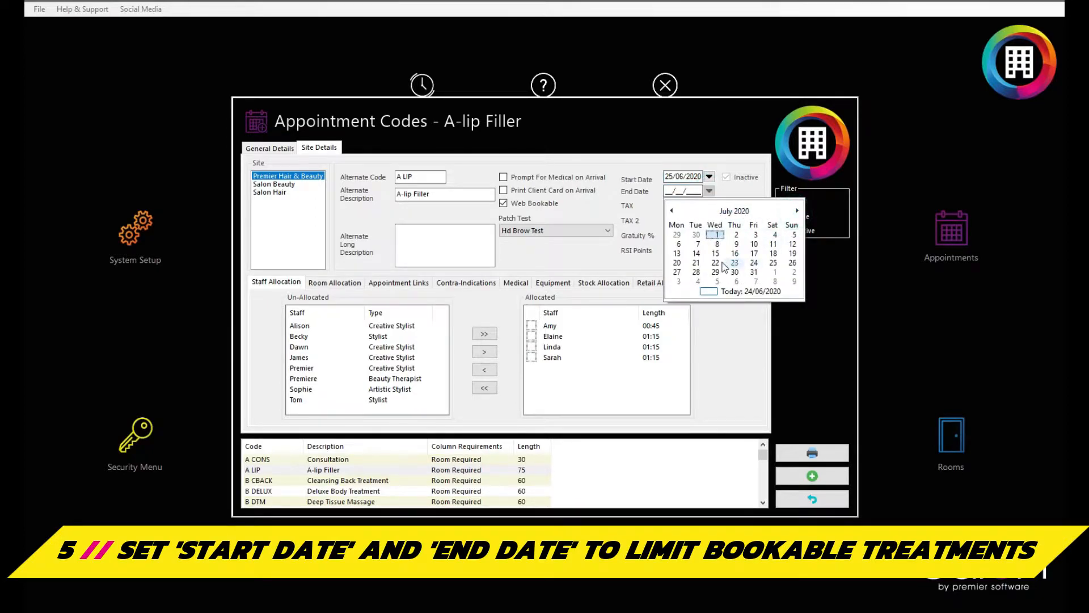
{"action": "left_click", "coordinate": [715, 262]}
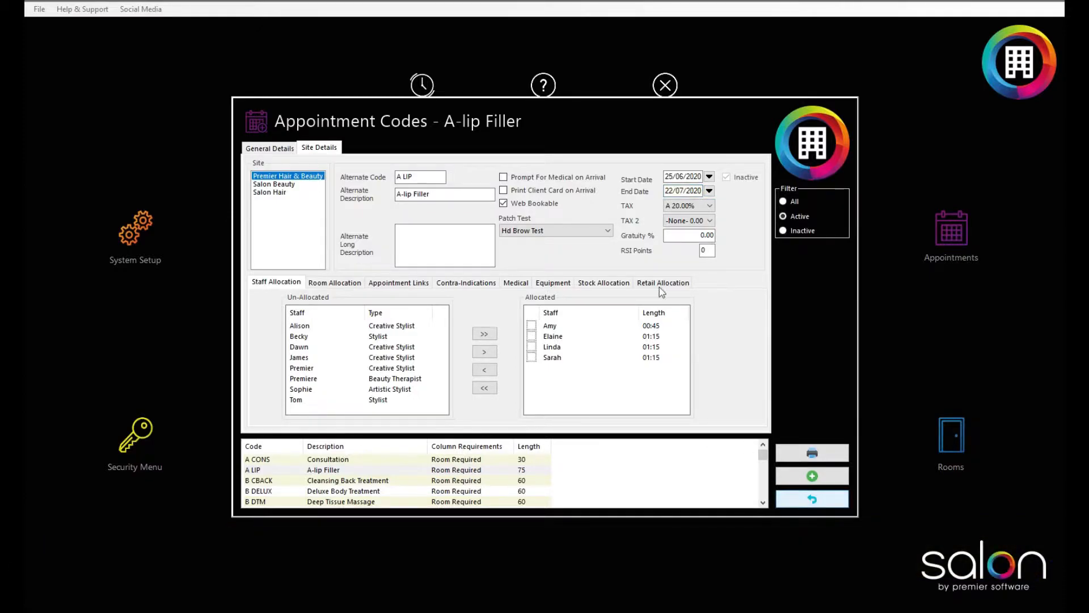
Close Appointment Codes and the Appointments menu, then view Help & Support > About for the serial number
{"action": "left_click", "coordinate": [811, 498]}
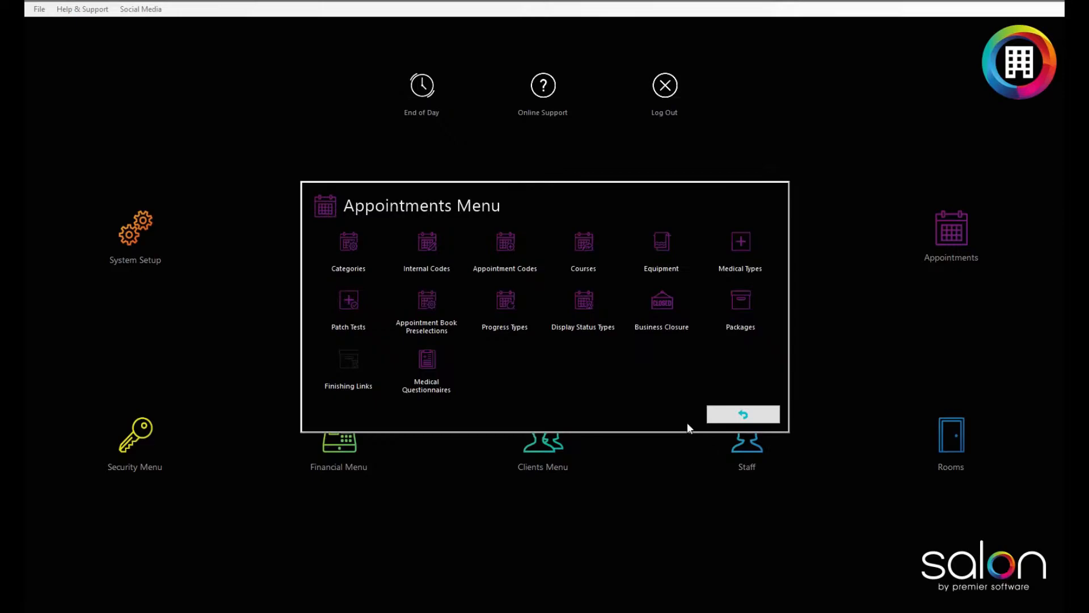
{"action": "left_click", "coordinate": [743, 414]}
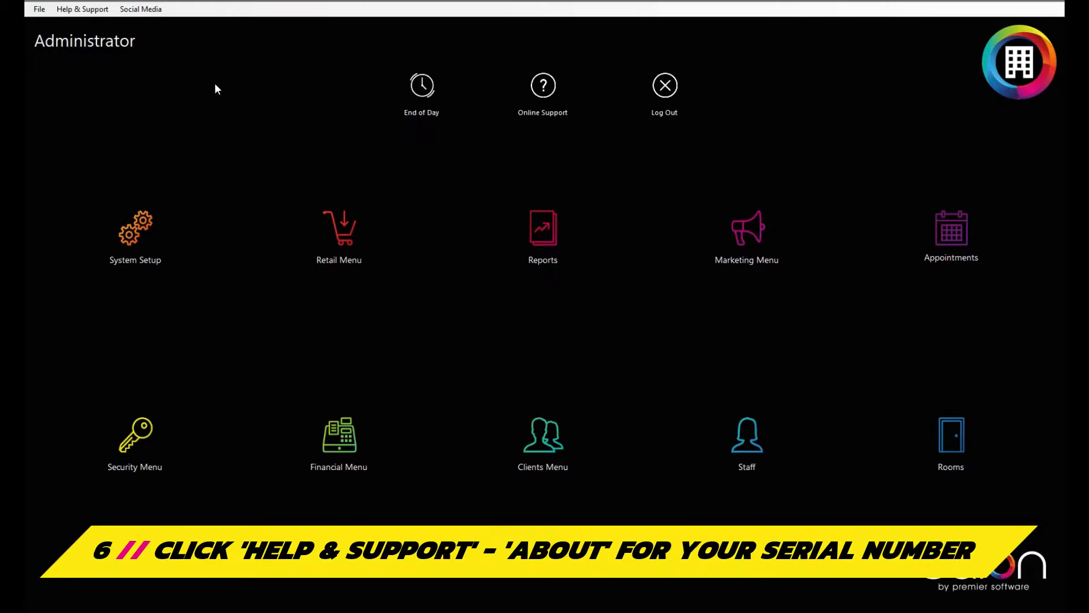
{"action": "left_click", "coordinate": [82, 8]}
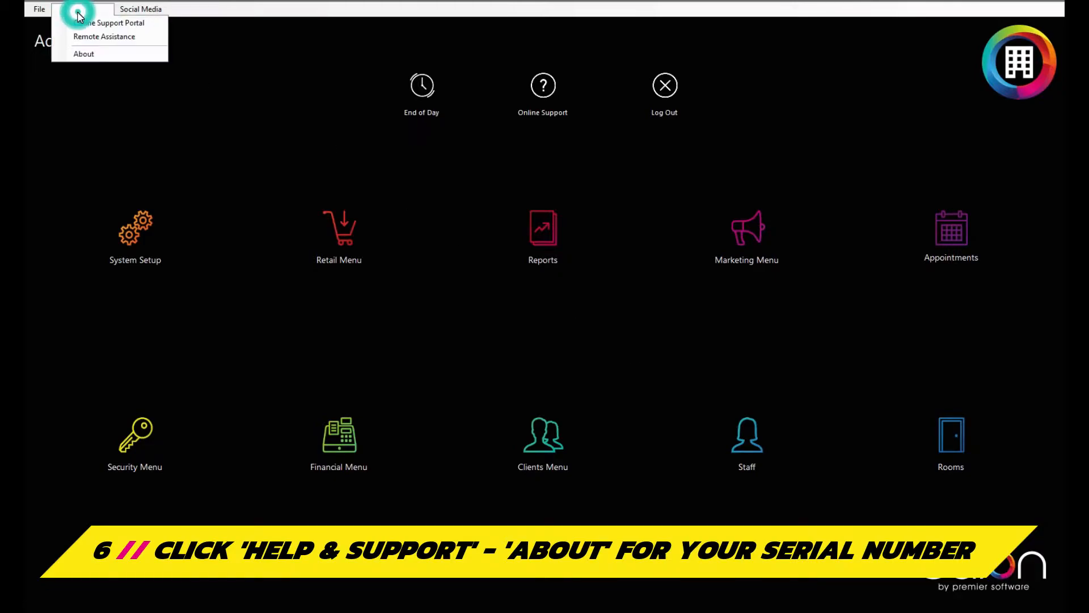
{"action": "left_click", "coordinate": [82, 53]}
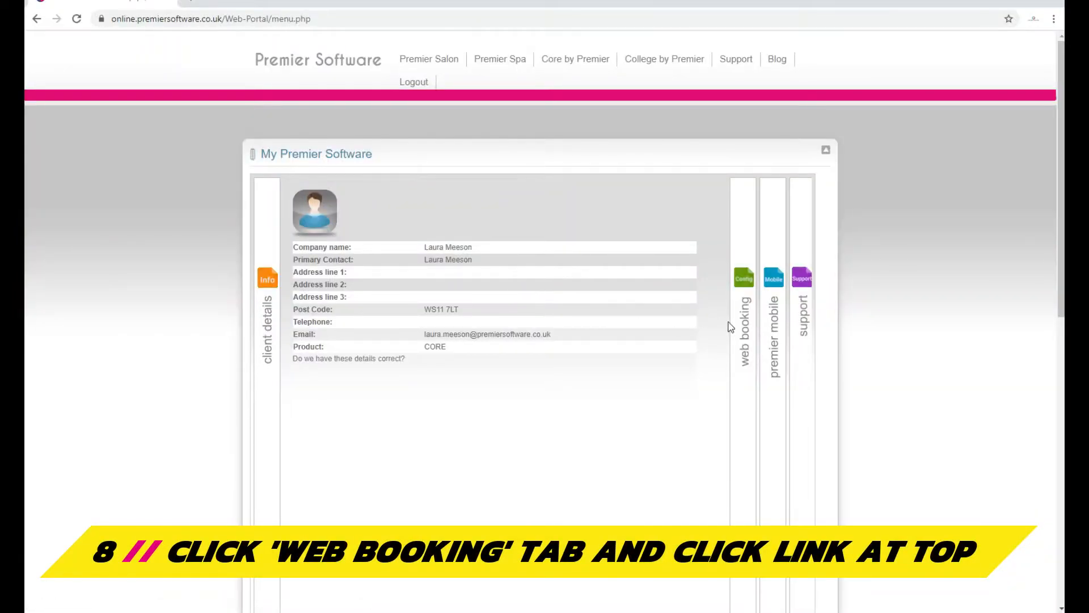
From the Web Booking tab, follow the link into the Configuration Portal's My Details page
{"action": "left_click", "coordinate": [744, 326]}
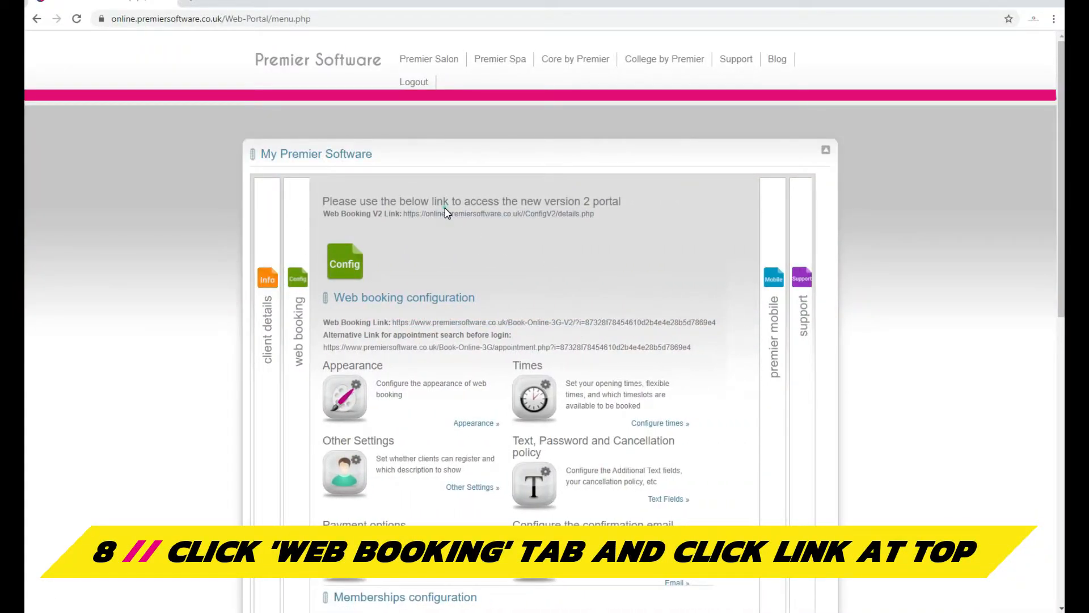
{"action": "left_click", "coordinate": [499, 213]}
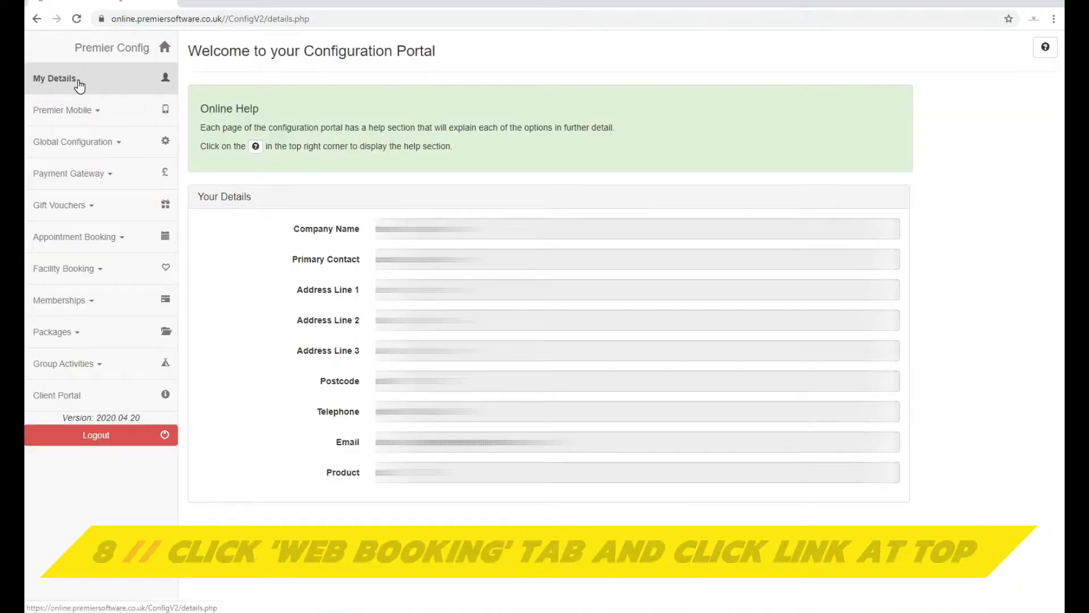
In Appointment Booking settings, switch on 'Hide the duration when booking appointments'
{"action": "left_click", "coordinate": [77, 236]}
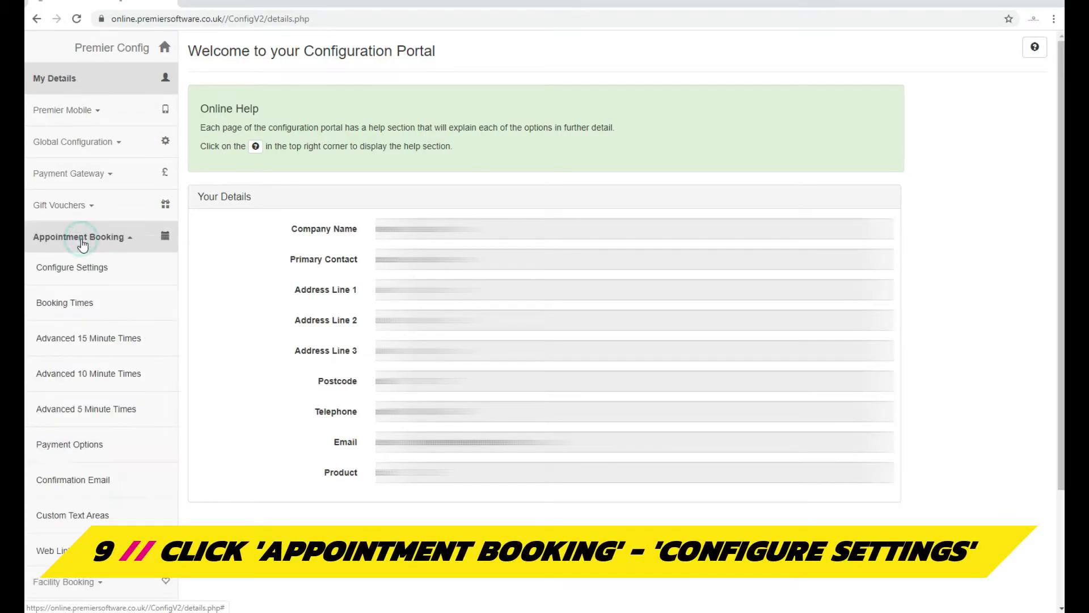
{"action": "left_click", "coordinate": [72, 266]}
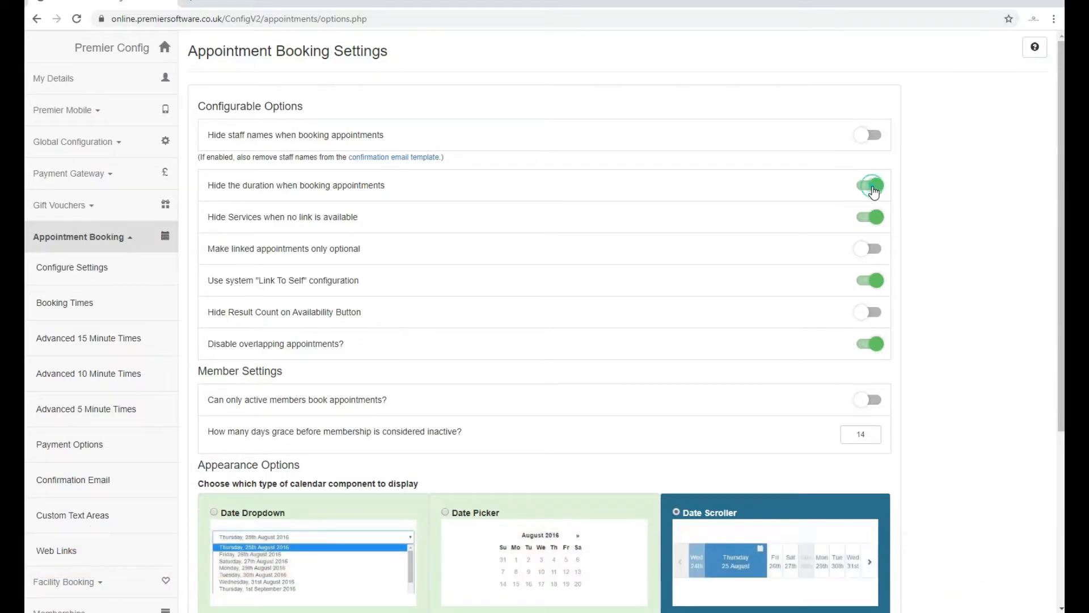
{"action": "left_click", "coordinate": [868, 185]}
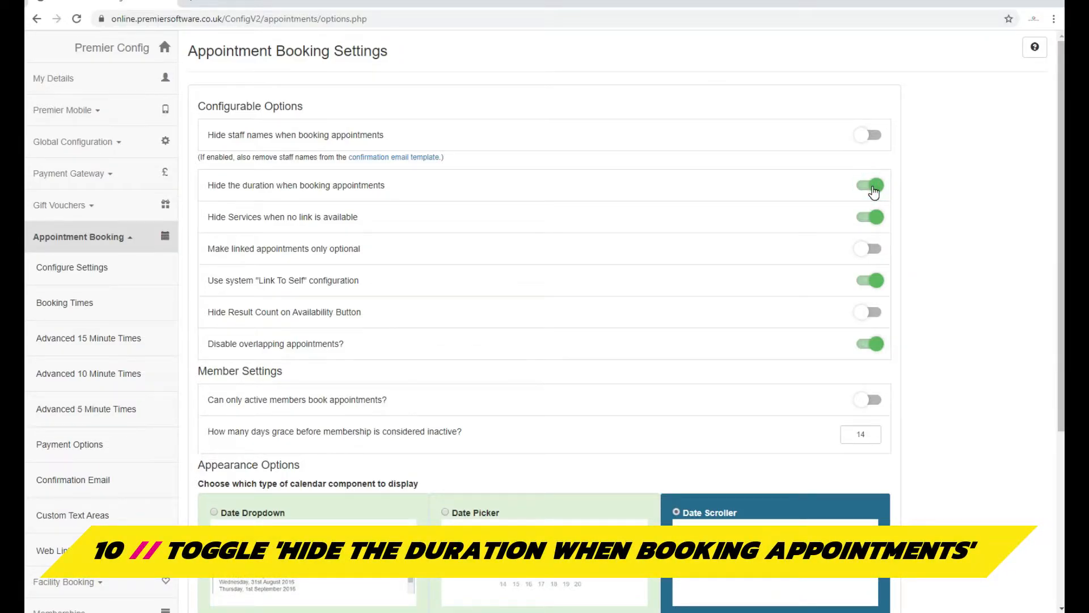
{"action": "left_click", "coordinate": [868, 185]}
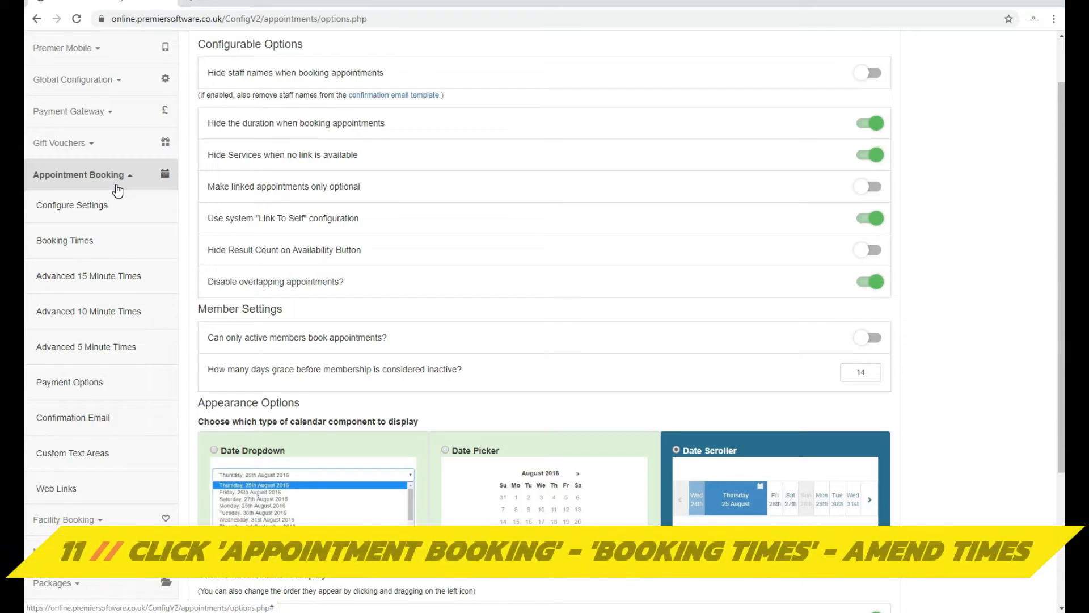
Review Booking Times with Monday and Tuesday opening hours and custom periods
{"action": "left_click", "coordinate": [64, 241]}
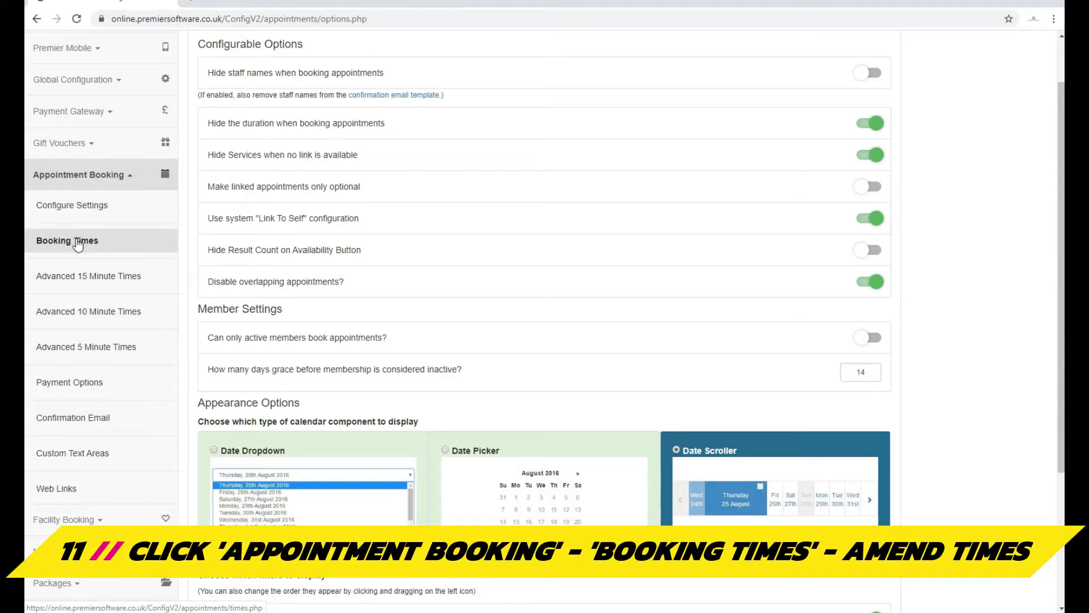
{"action": "left_click", "coordinate": [67, 241]}
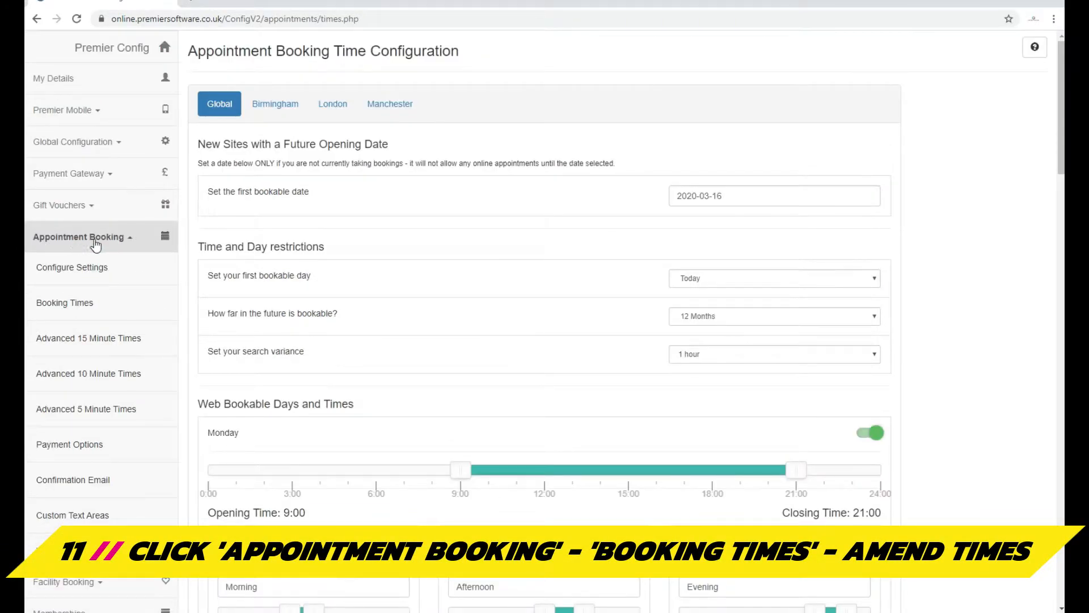
{"action": "scroll", "scroll_direction": "down", "scroll_amount": 3}
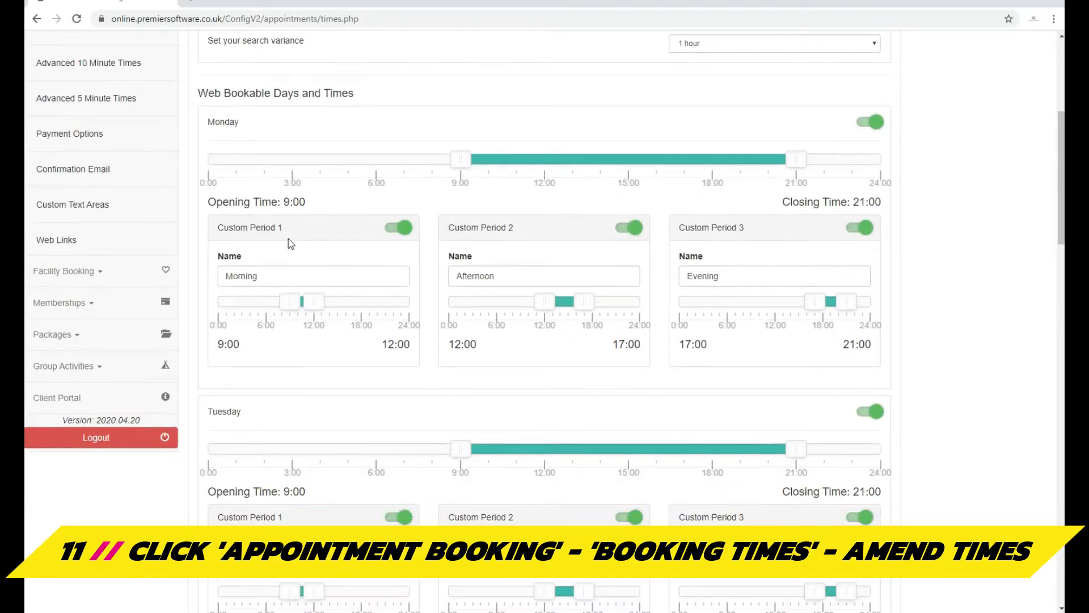
{"action": "scroll", "scroll_direction": "down", "scroll_amount": 3}
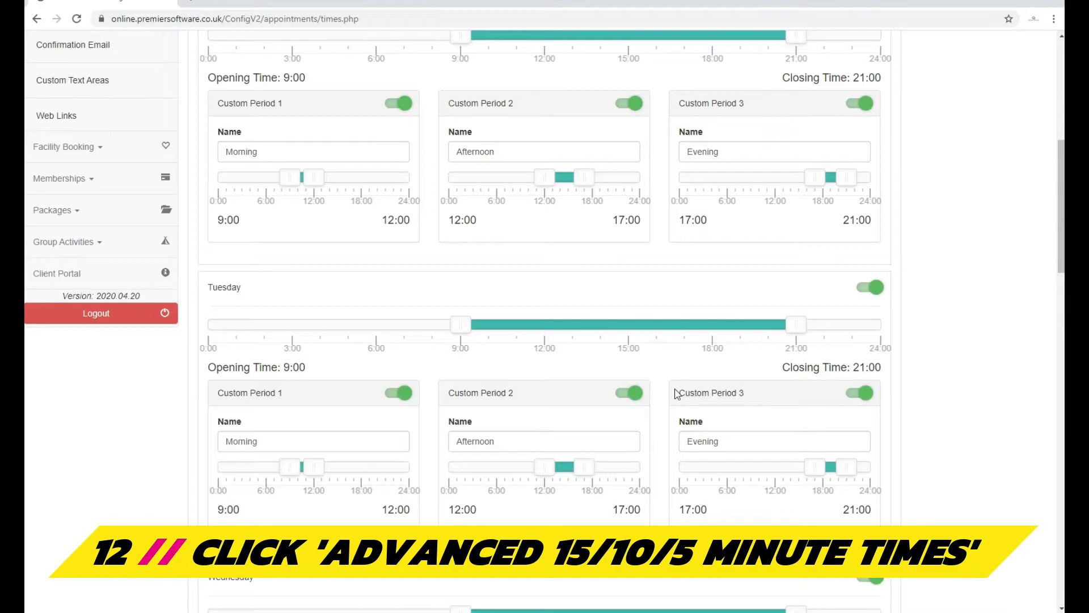
{"action": "left_click", "coordinate": [91, 151]}
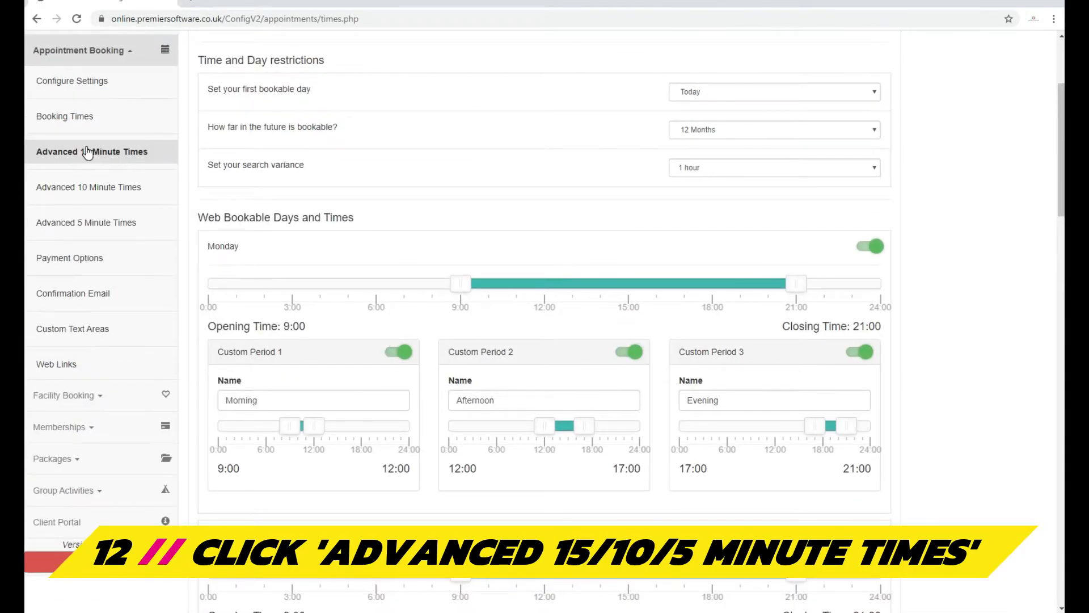
Switch on 'Use advanced time selection' and tick the bookable 15-minute slots
{"action": "left_click", "coordinate": [64, 116]}
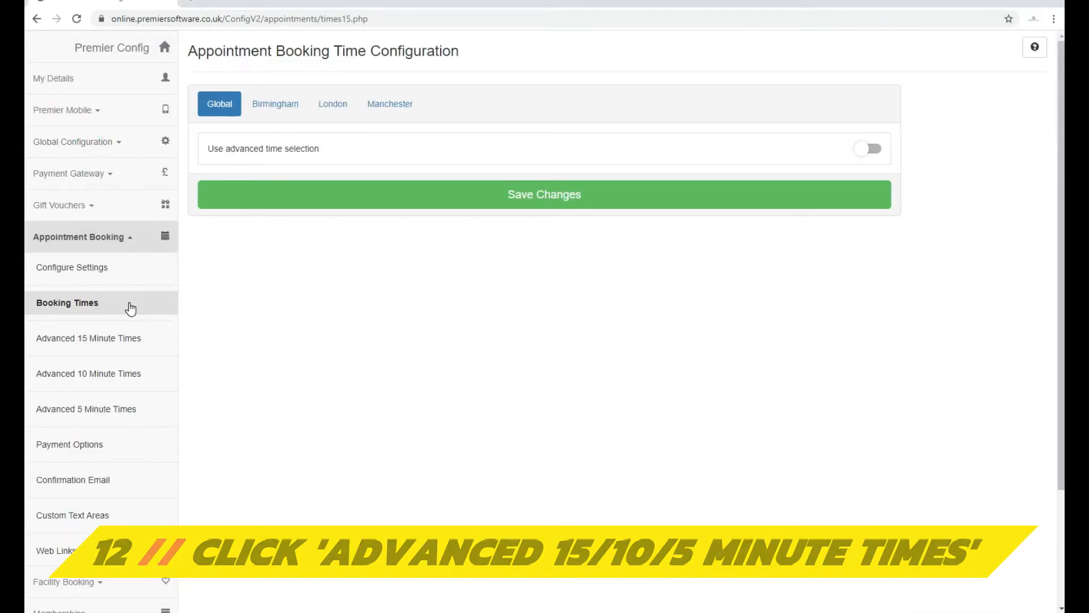
{"action": "left_click", "coordinate": [868, 148]}
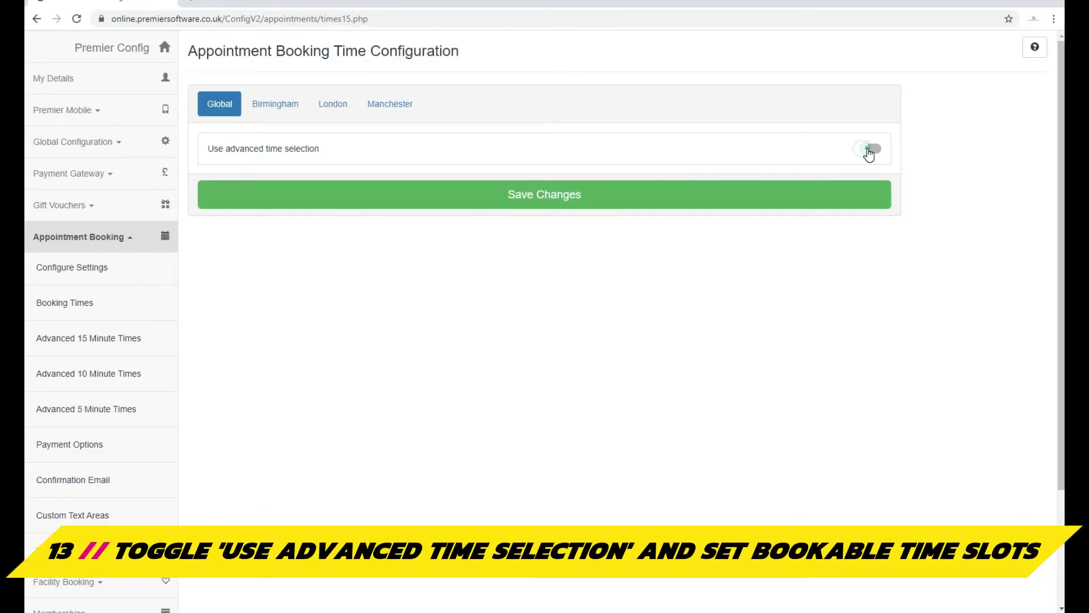
{"action": "left_click", "coordinate": [868, 148]}
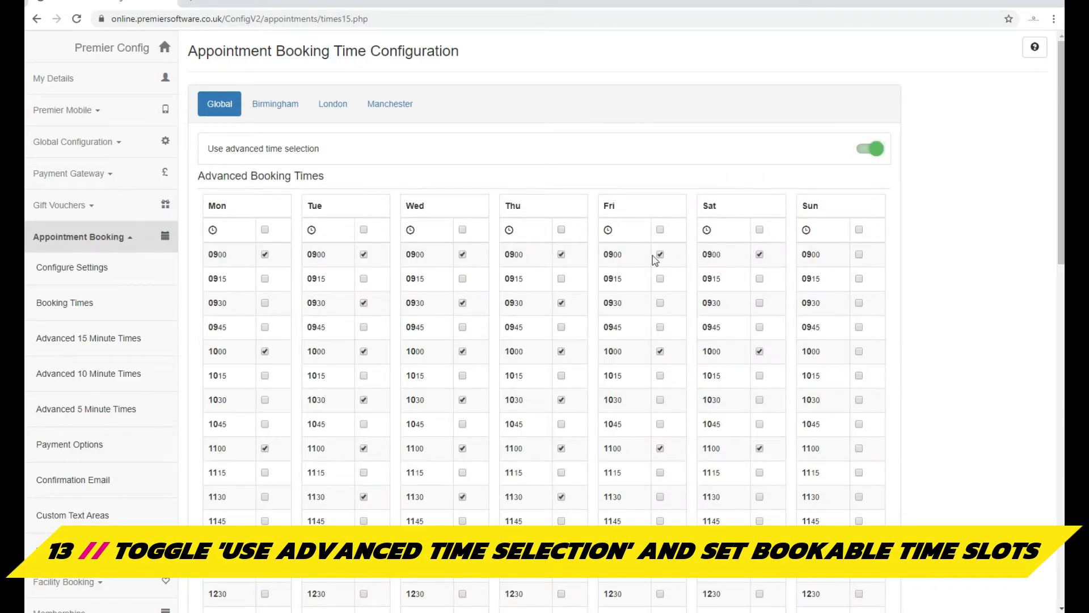
{"action": "left_click", "coordinate": [658, 255]}
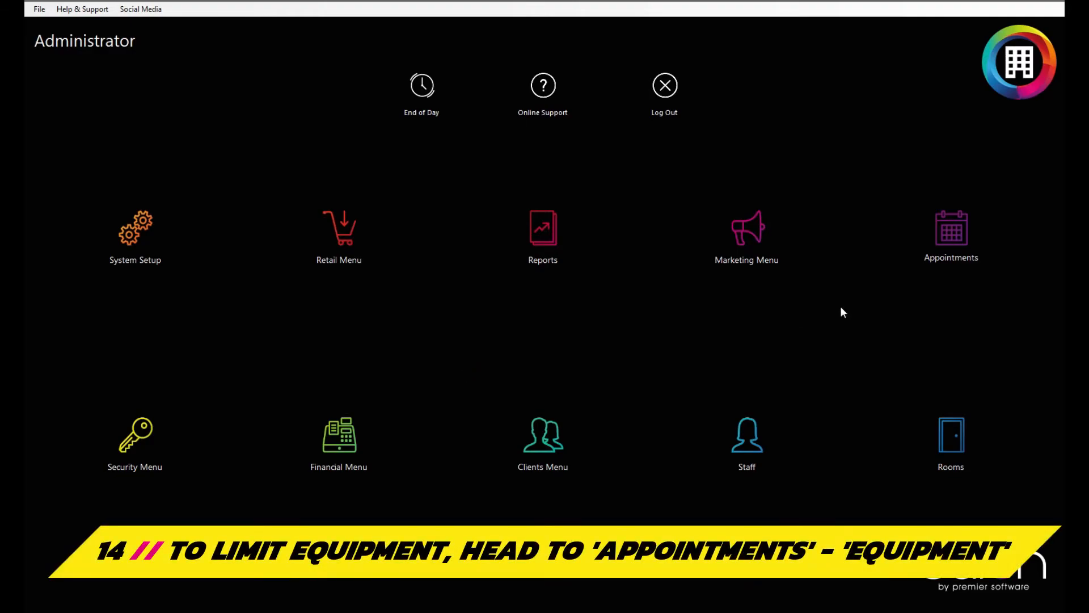
Back in Salon, bring up Appointments > Equipment and its Site Details for Electrolysis
{"action": "left_click", "coordinate": [951, 229]}
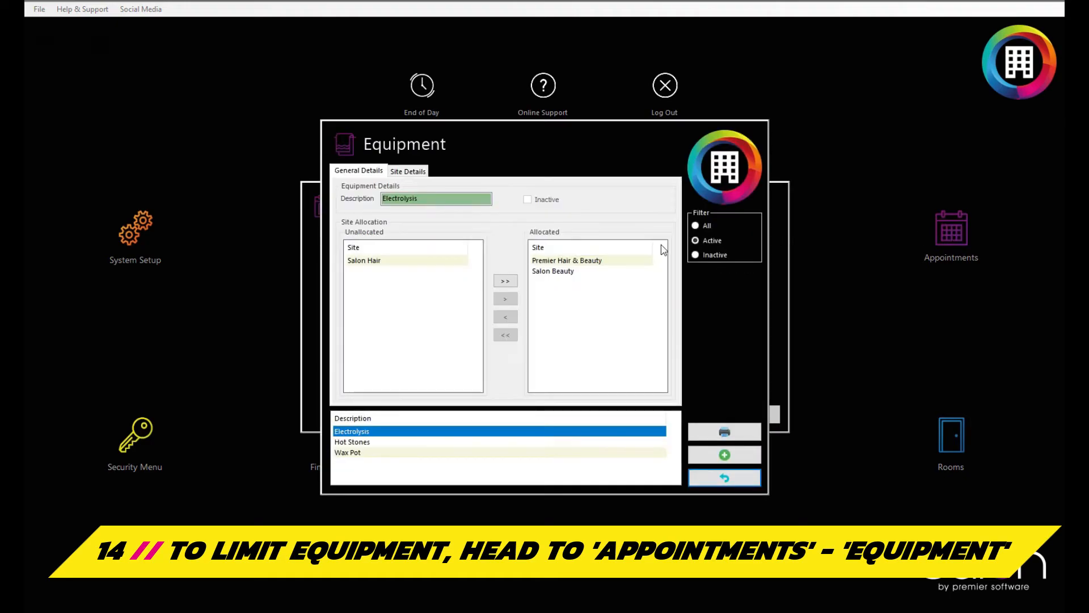
{"action": "left_click", "coordinate": [408, 171]}
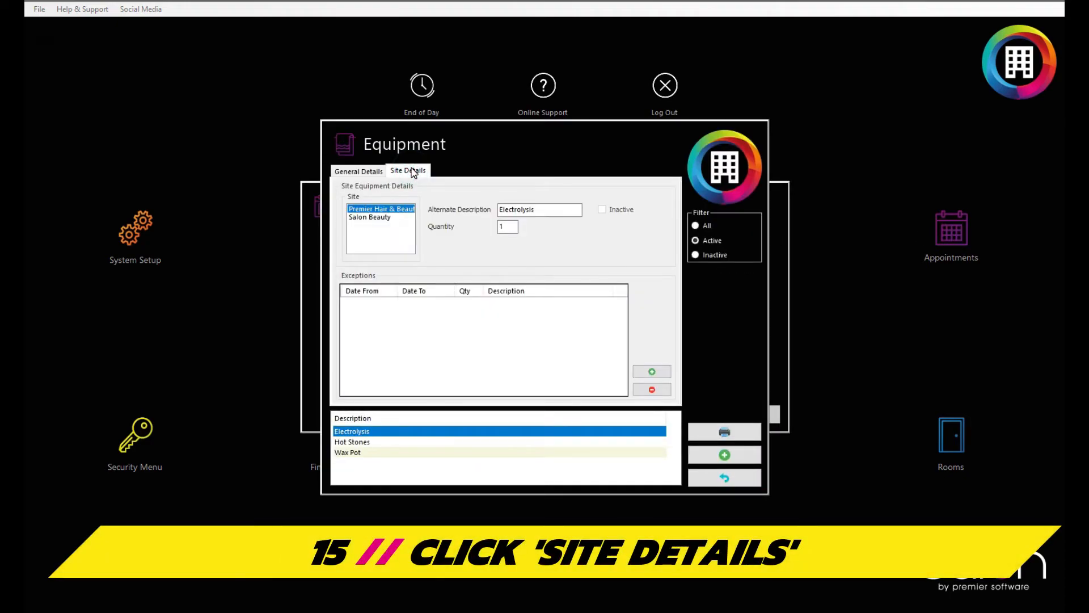
Select Hot Stones then Wax Pot, and set Wax Pot's site quantity to 1
{"action": "left_click", "coordinate": [351, 441]}
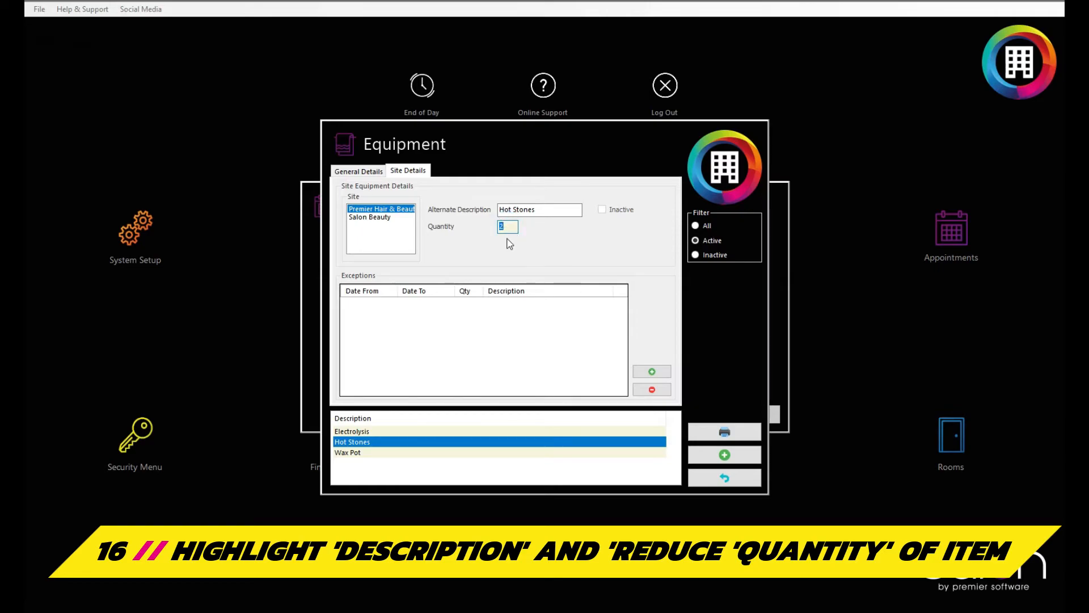
{"action": "left_click", "coordinate": [347, 453]}
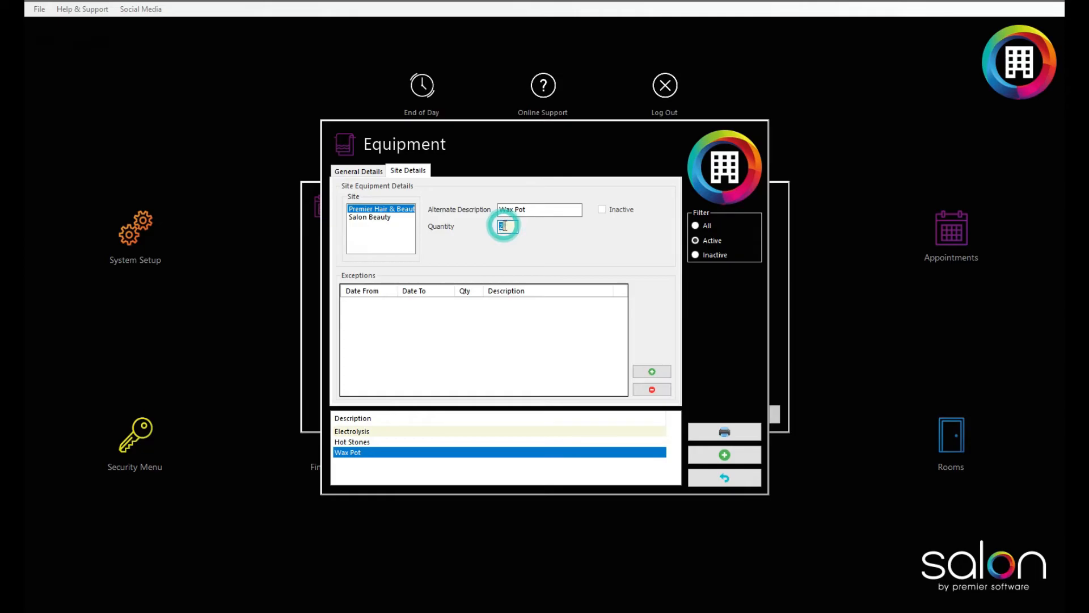
{"action": "type", "text": "1"}
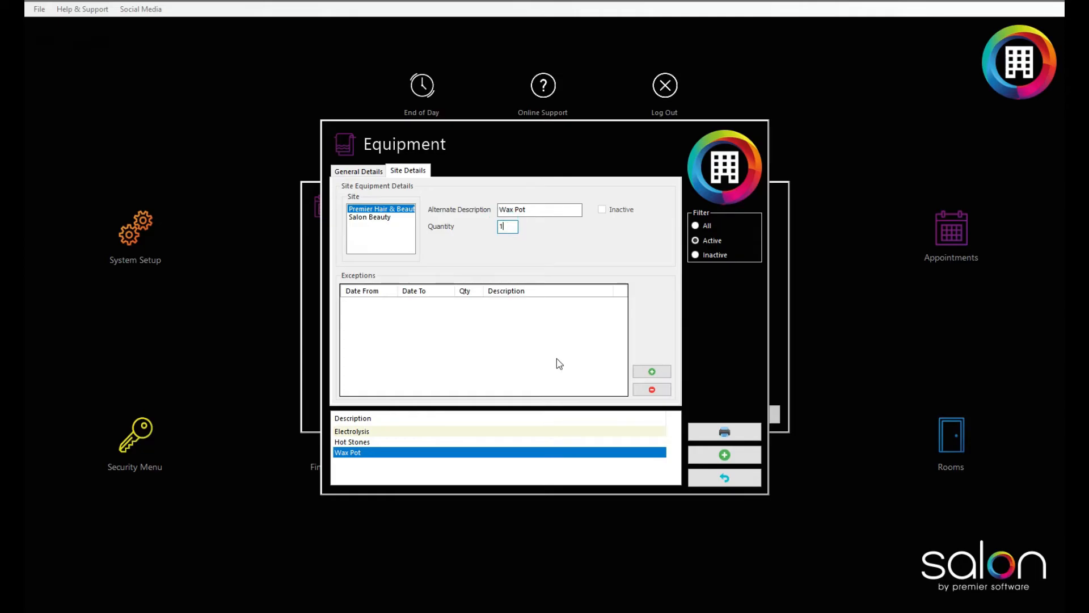